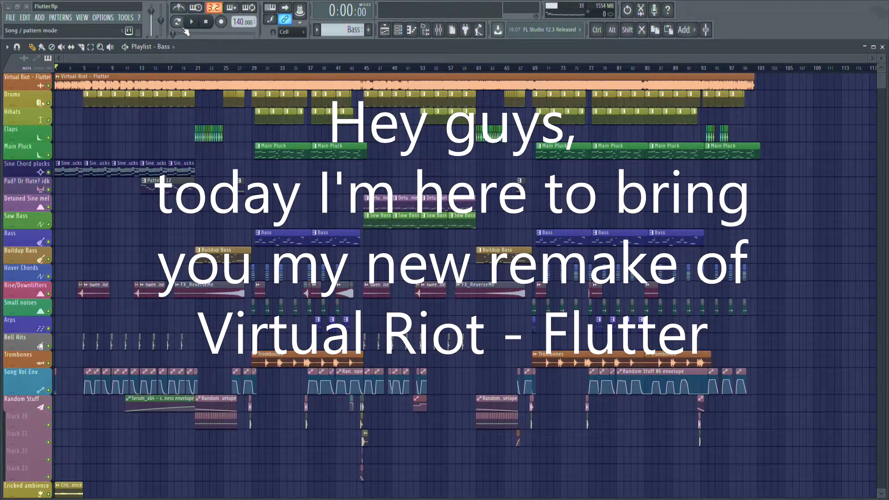
# - Play the Flutter remake in song mode from the start, into the intro drums and sine plucks
pyautogui.click(186, 22)
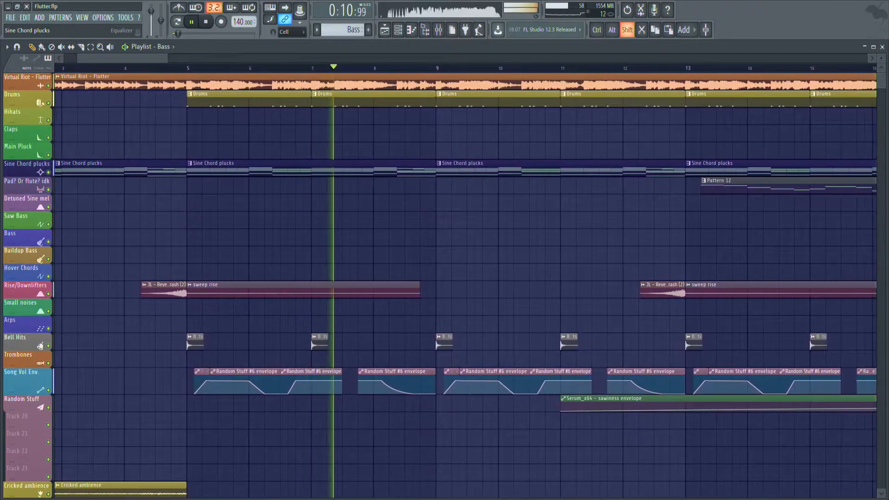
# - Scroll the playlist to follow playback to about 1:22, the detuned sine melody and saw bass
pyautogui.hscroll(3)
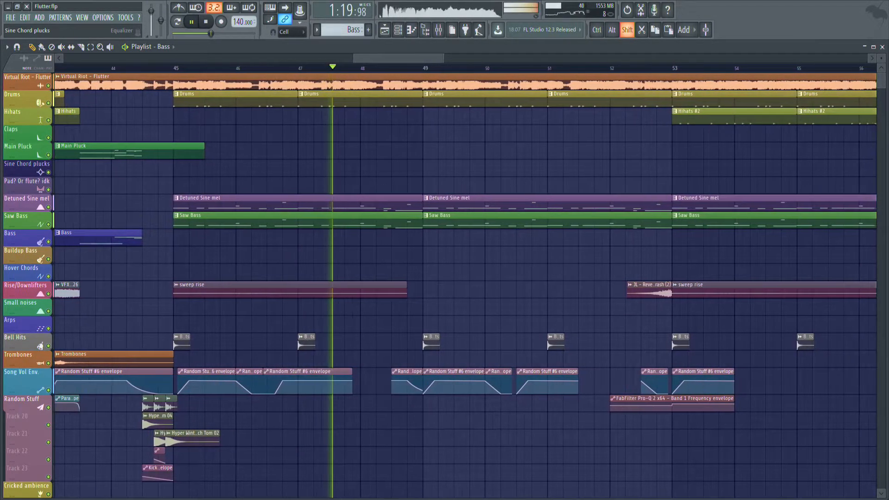
pyautogui.hscroll(3)
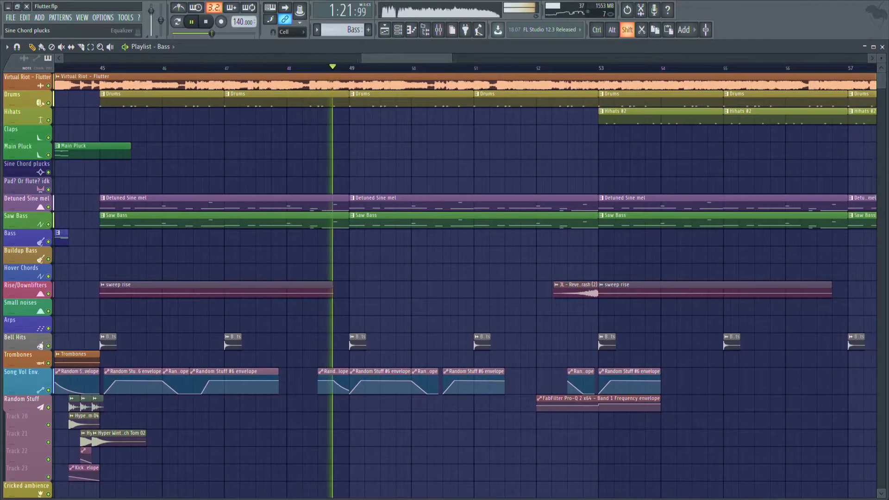